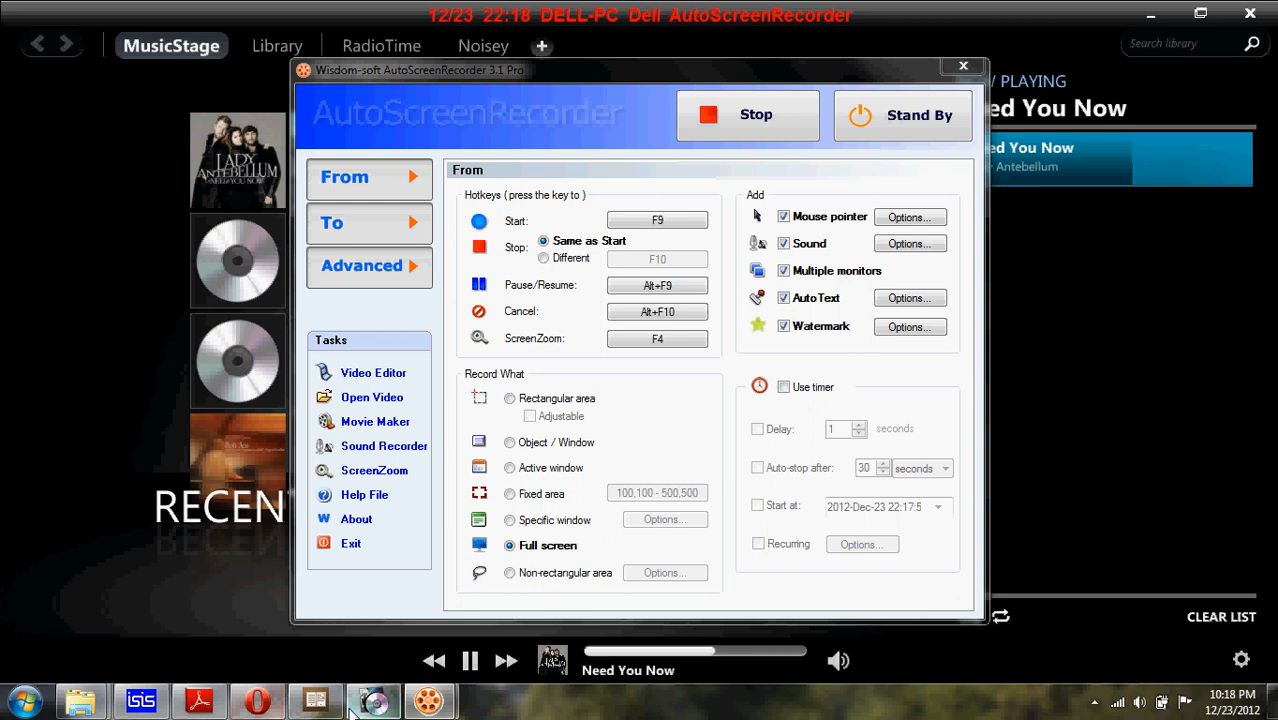
Put AutoScreenRecorder on Stand By so the Proteus motor-control schematic is visible
click(140, 700)
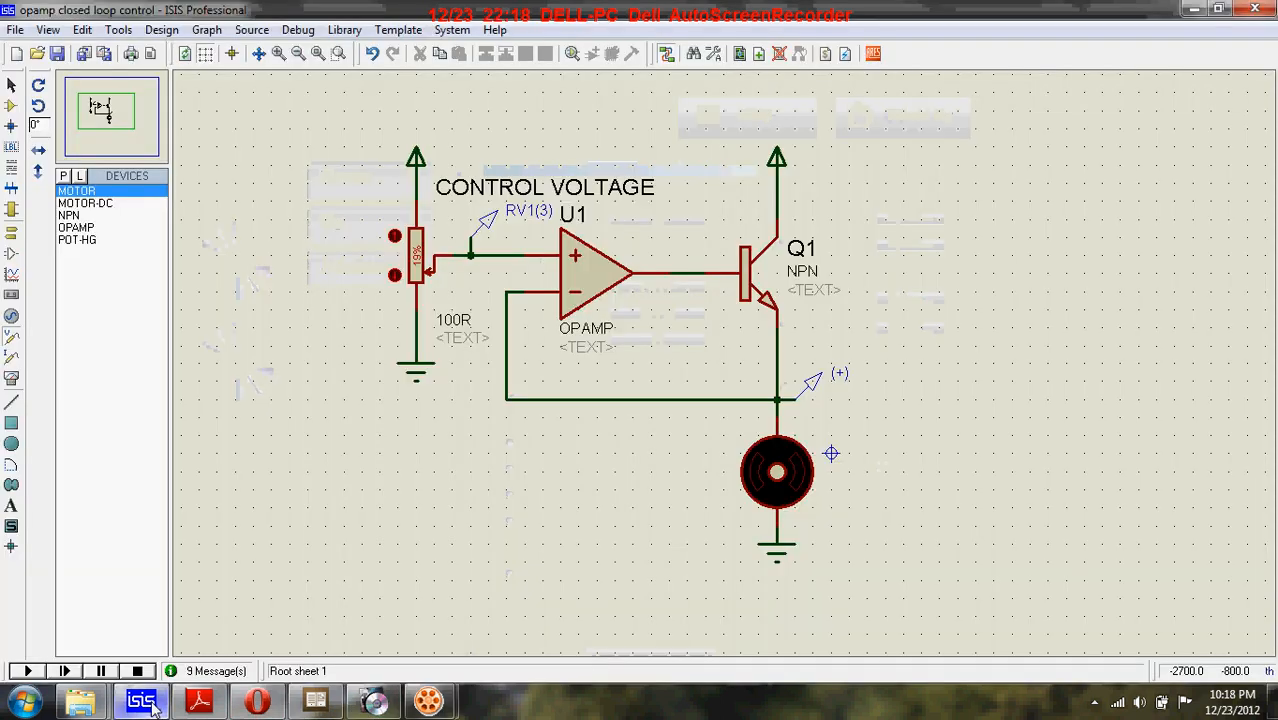
click(596, 276)
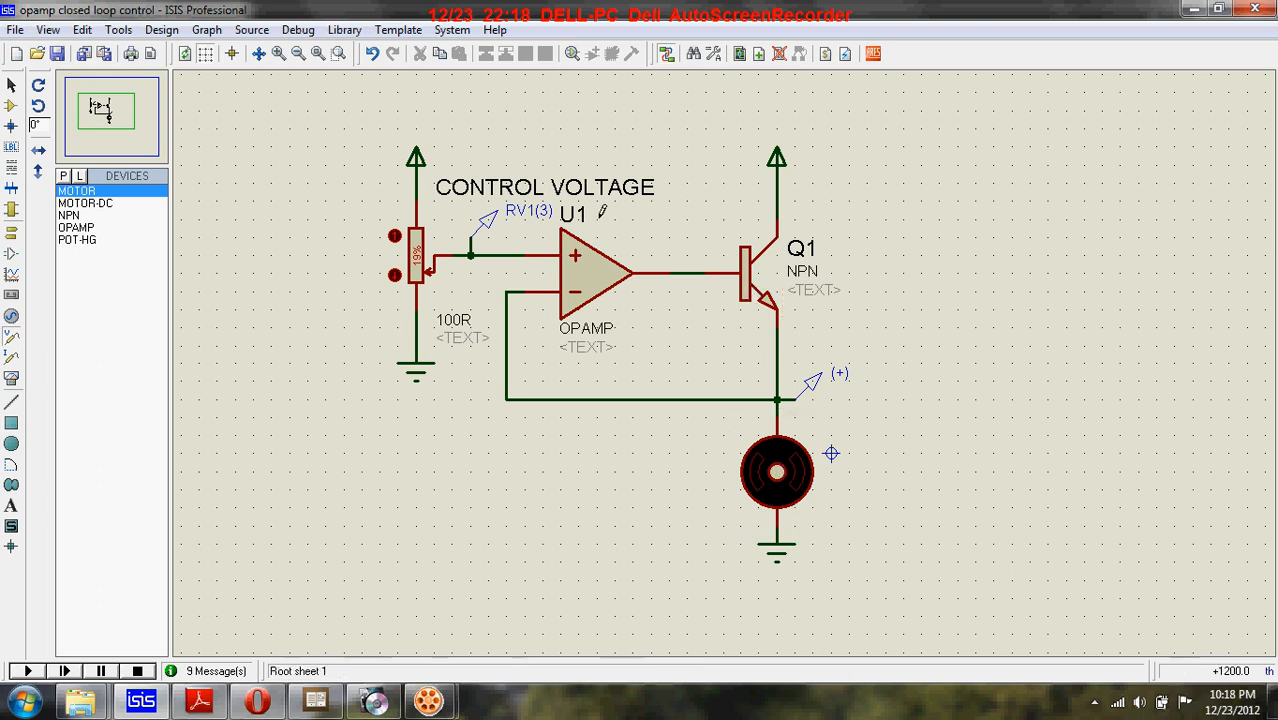
click(420, 256)
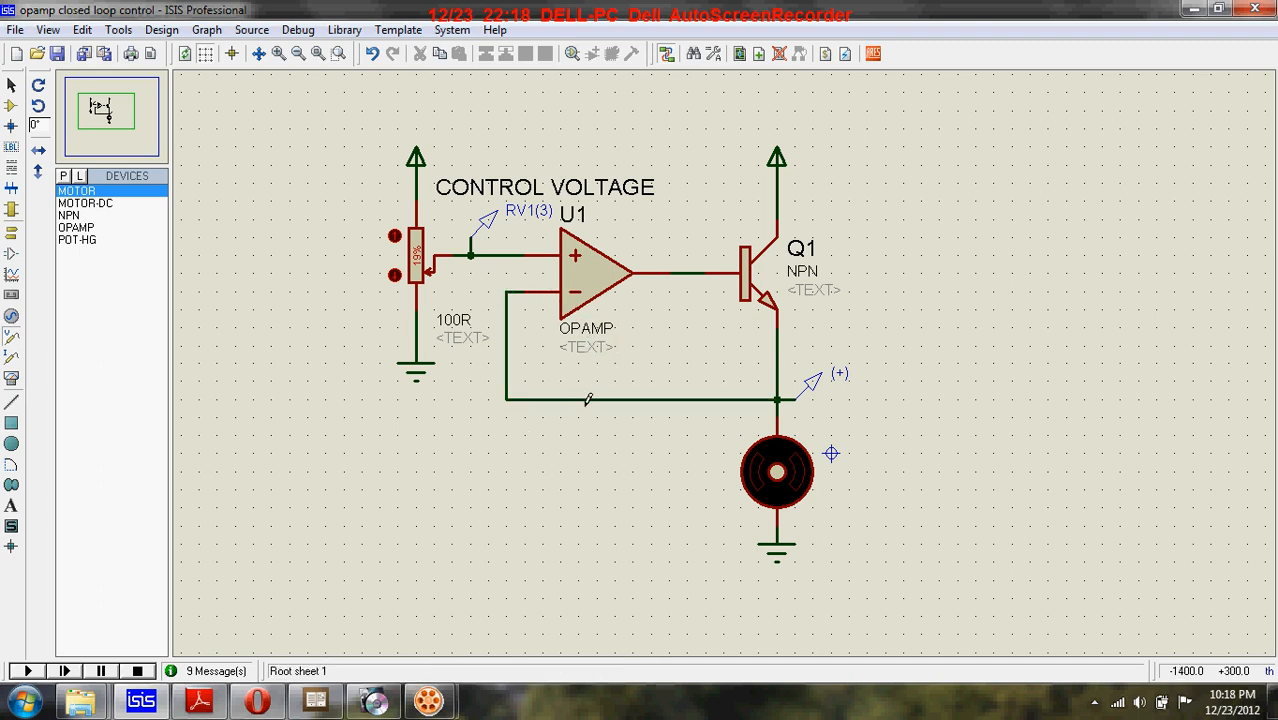
click(796, 400)
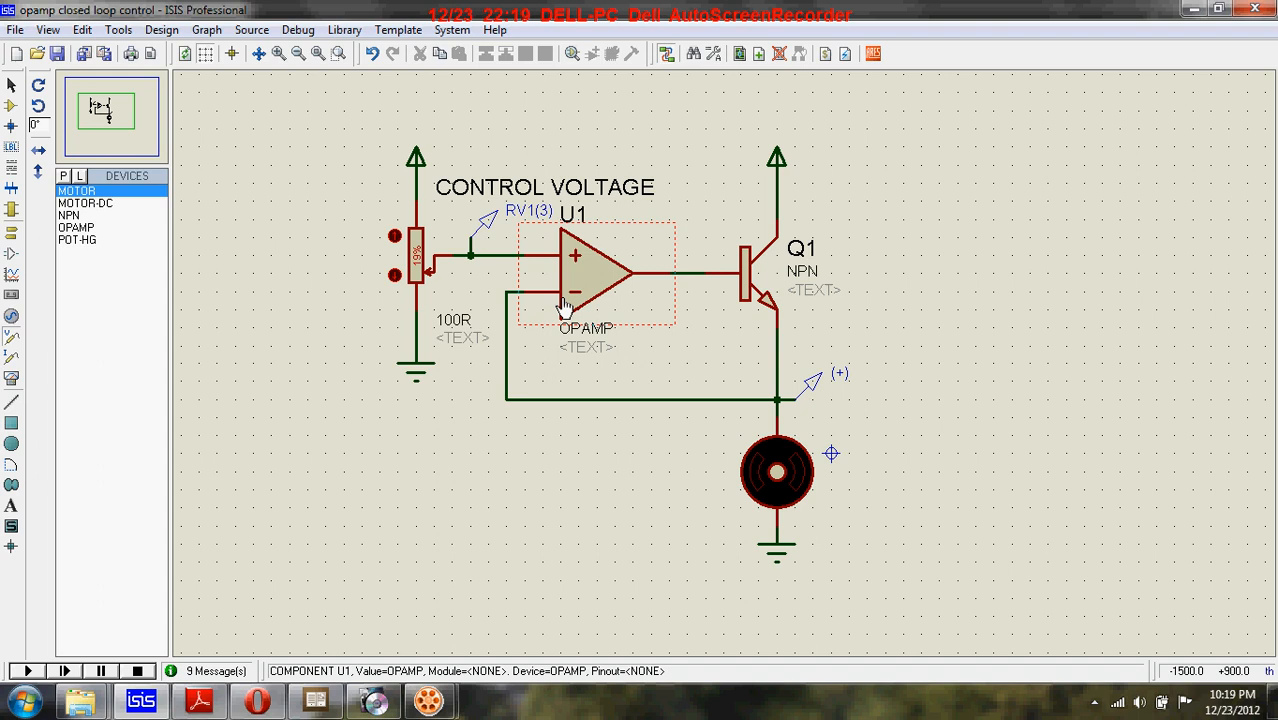
click(410, 240)
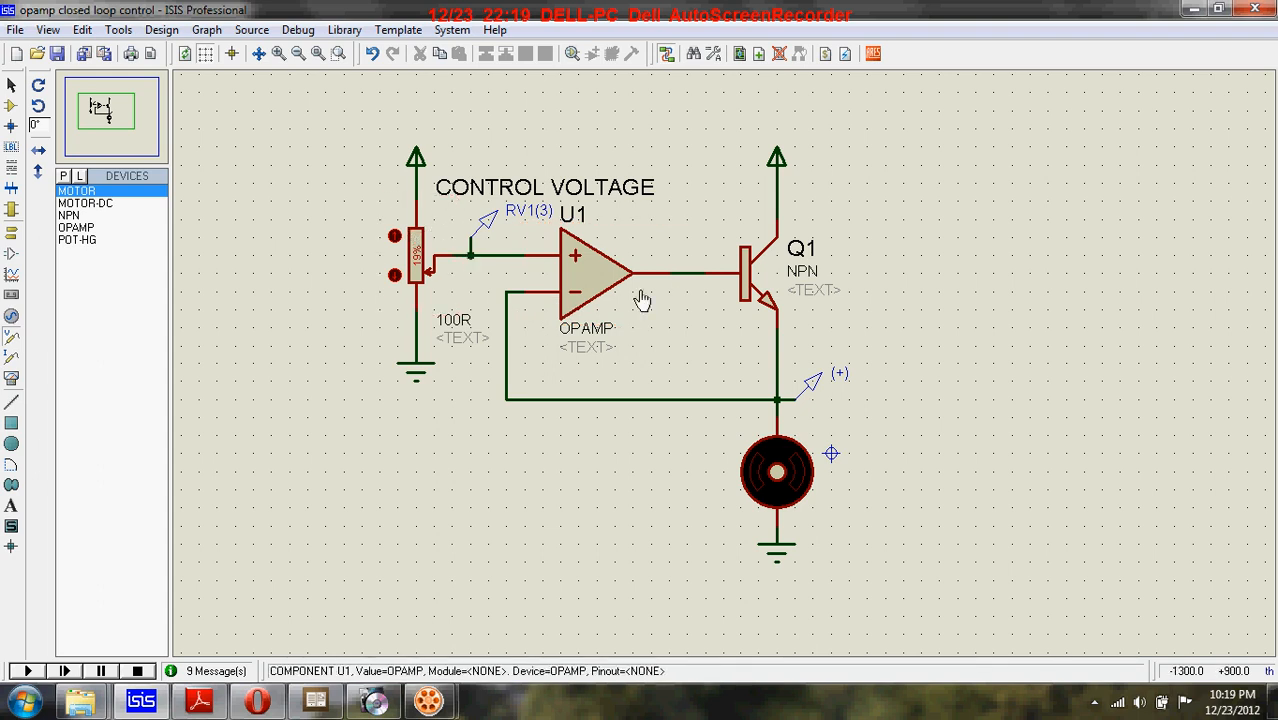
click(776, 472)
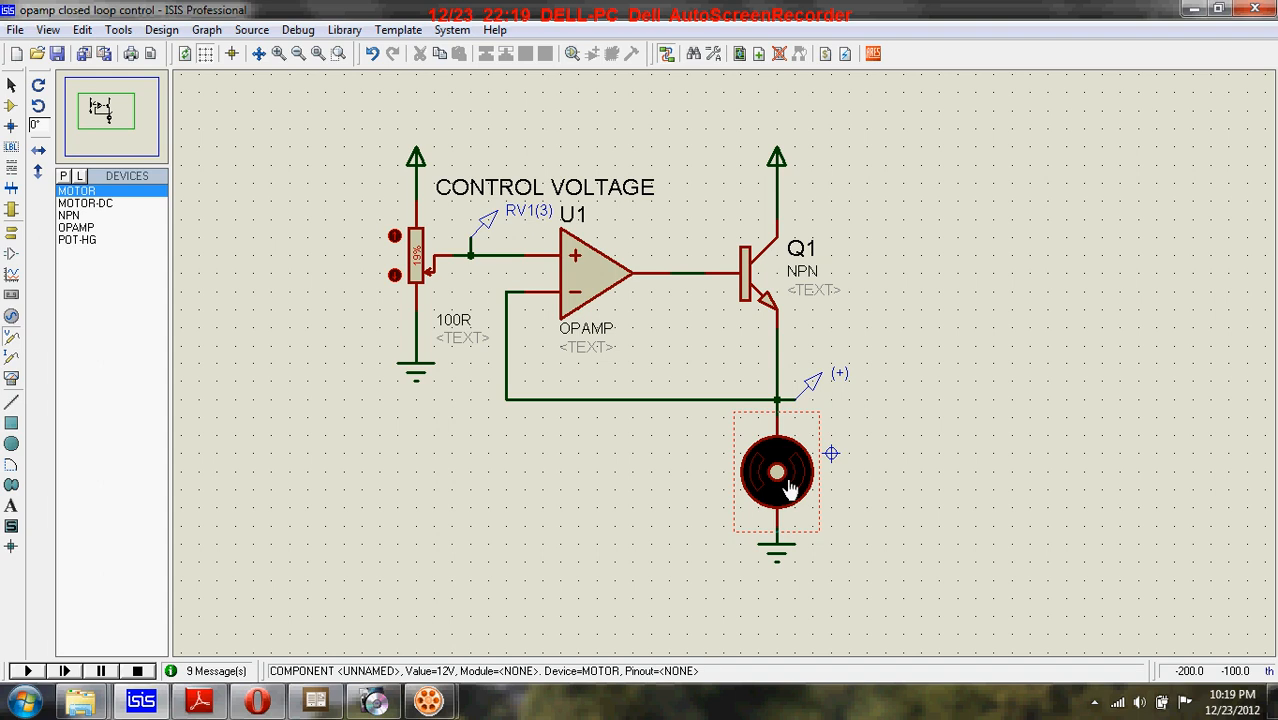
mouse_move(784, 456)
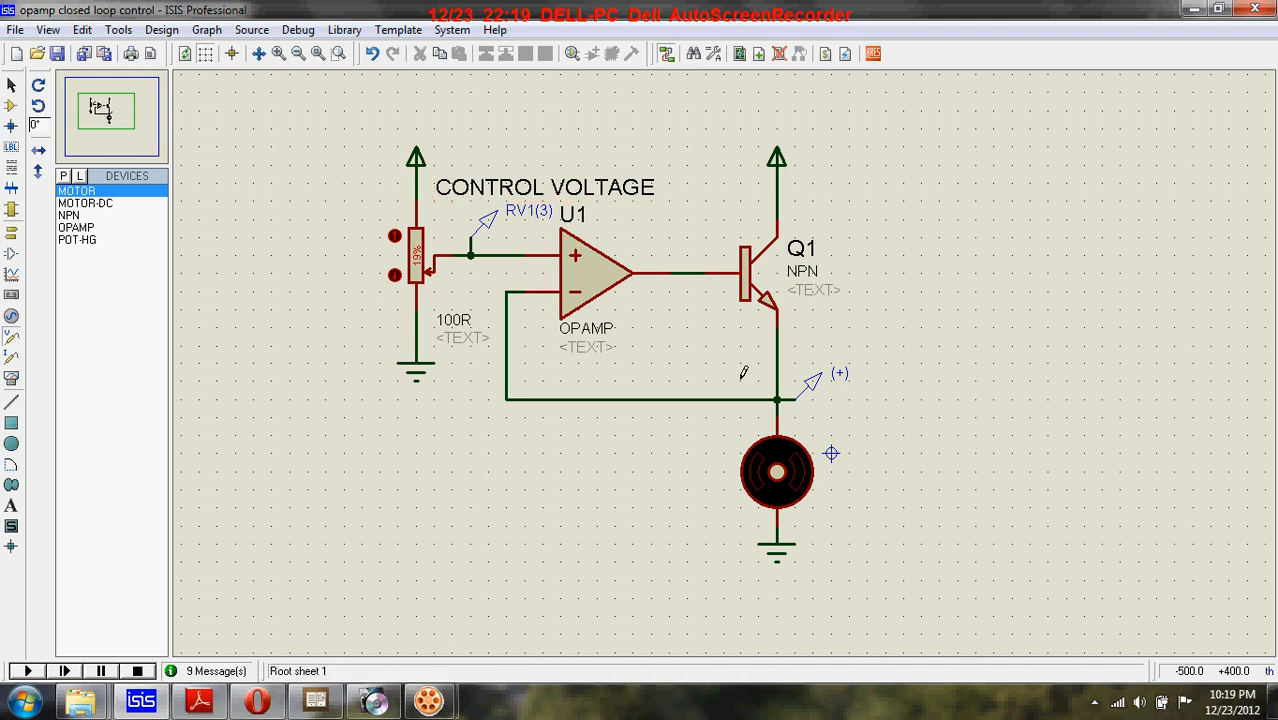
click(776, 472)
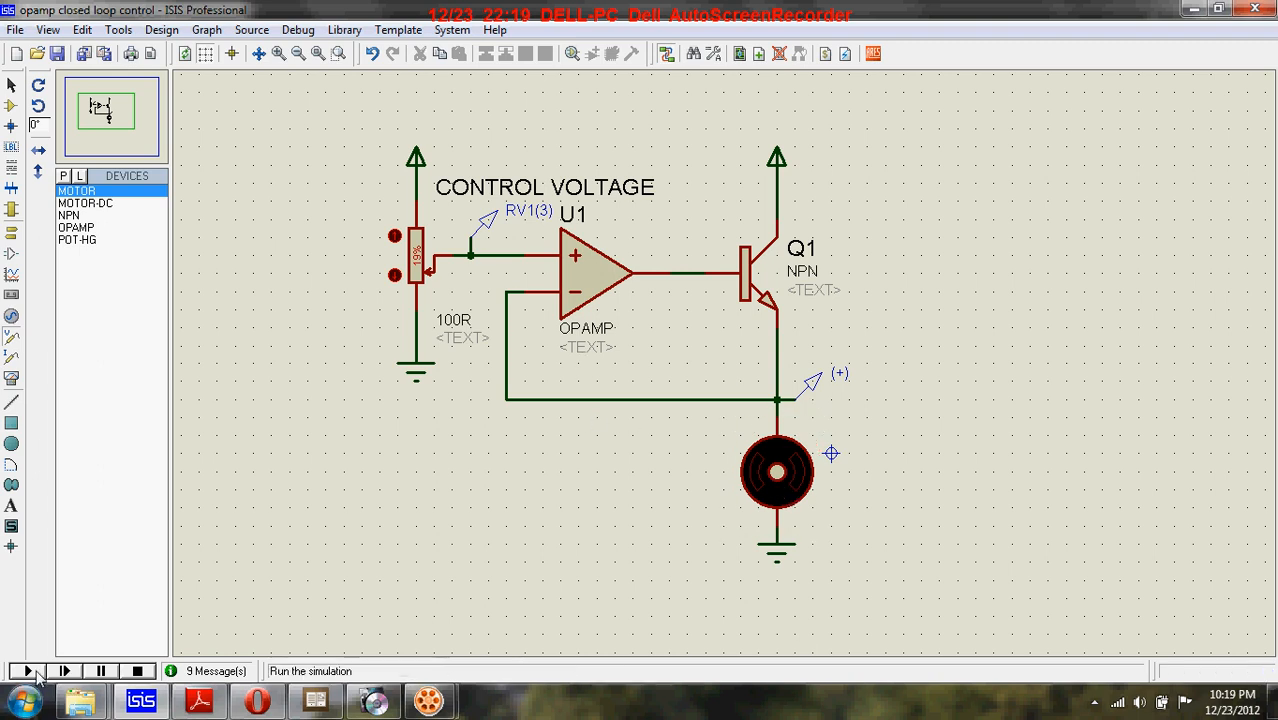
Run the feedback circuit: motor spins and both voltage probes read 4.995 V
click(28, 672)
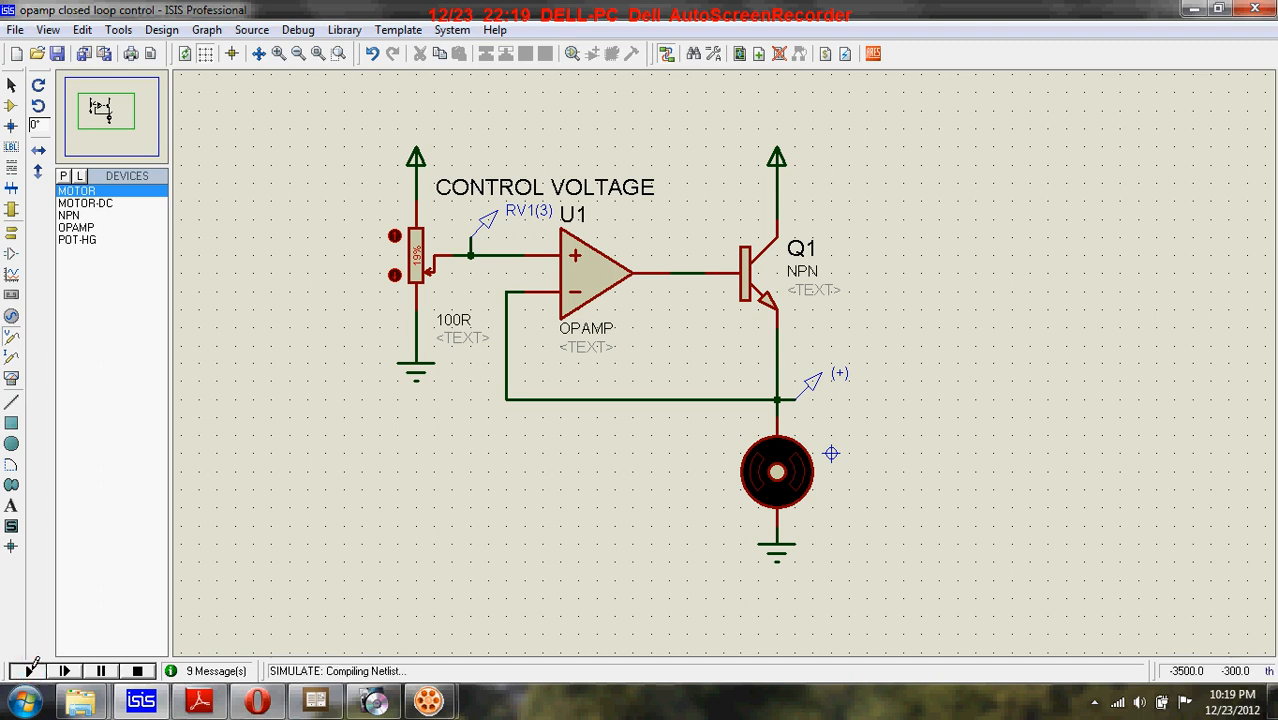
click(28, 672)
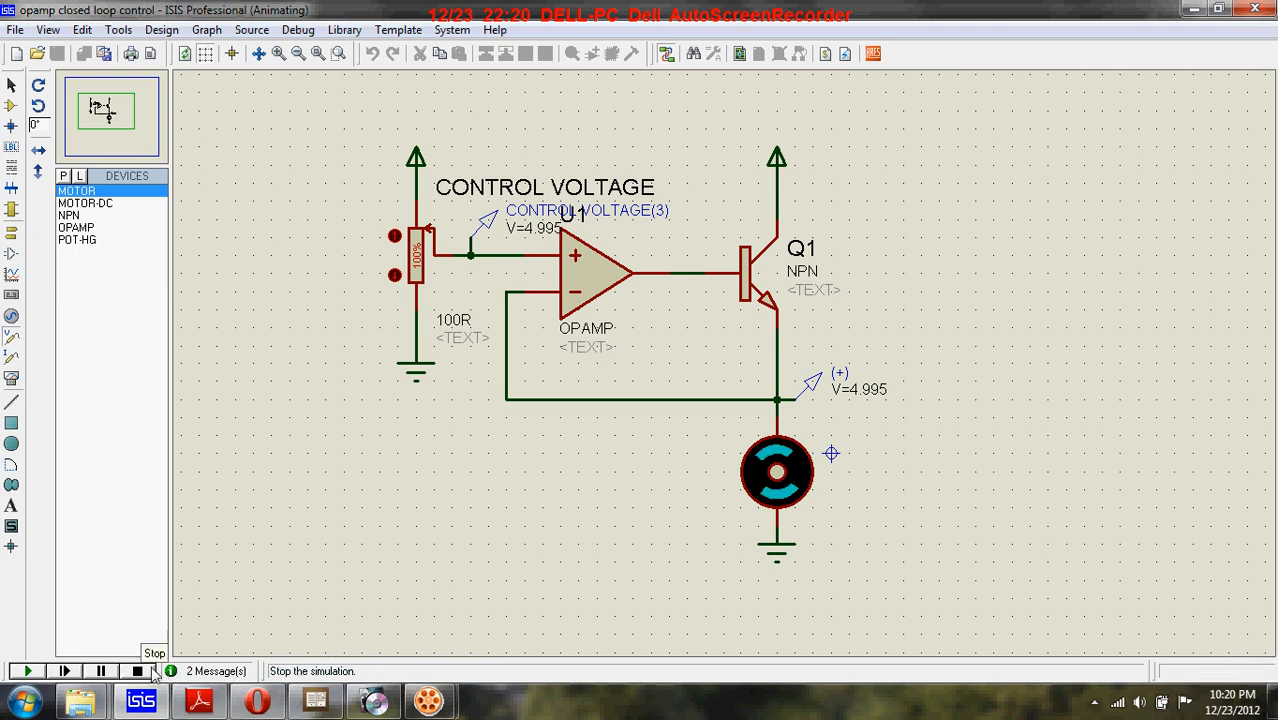
Stop the simulation and wire the op-amp's inverting input to a GROUND terminal
click(138, 672)
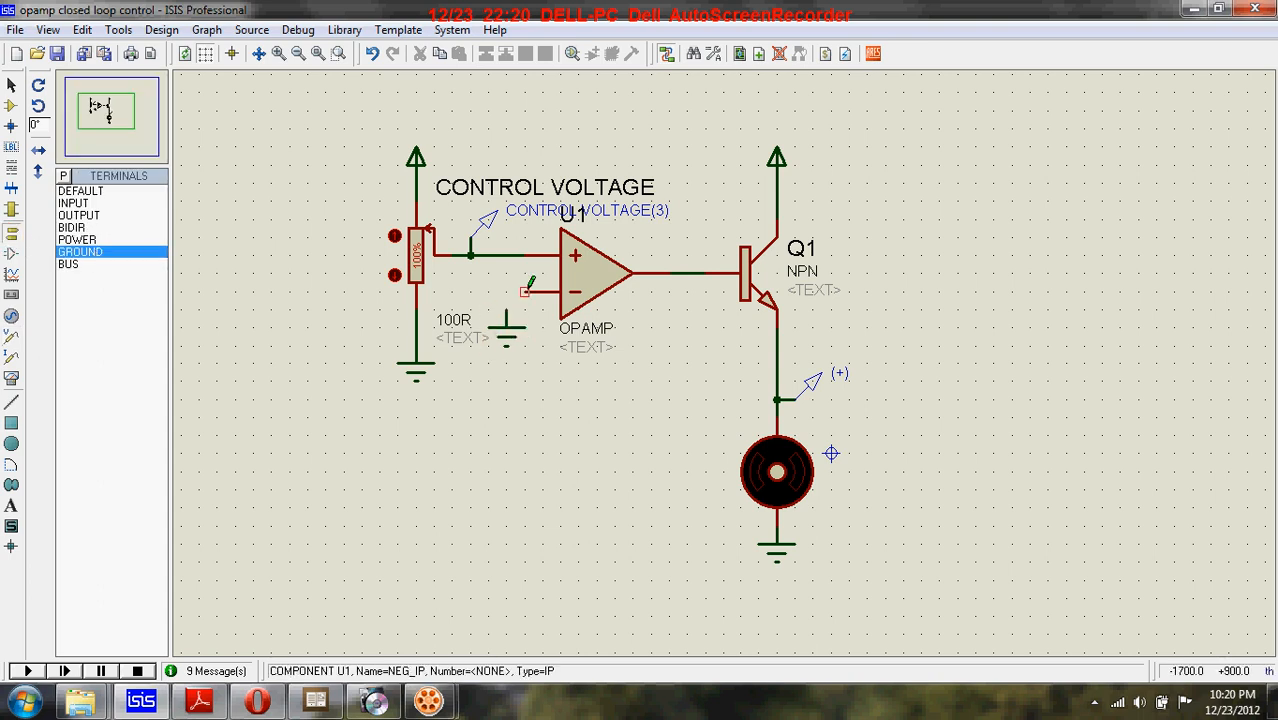
click(584, 276)
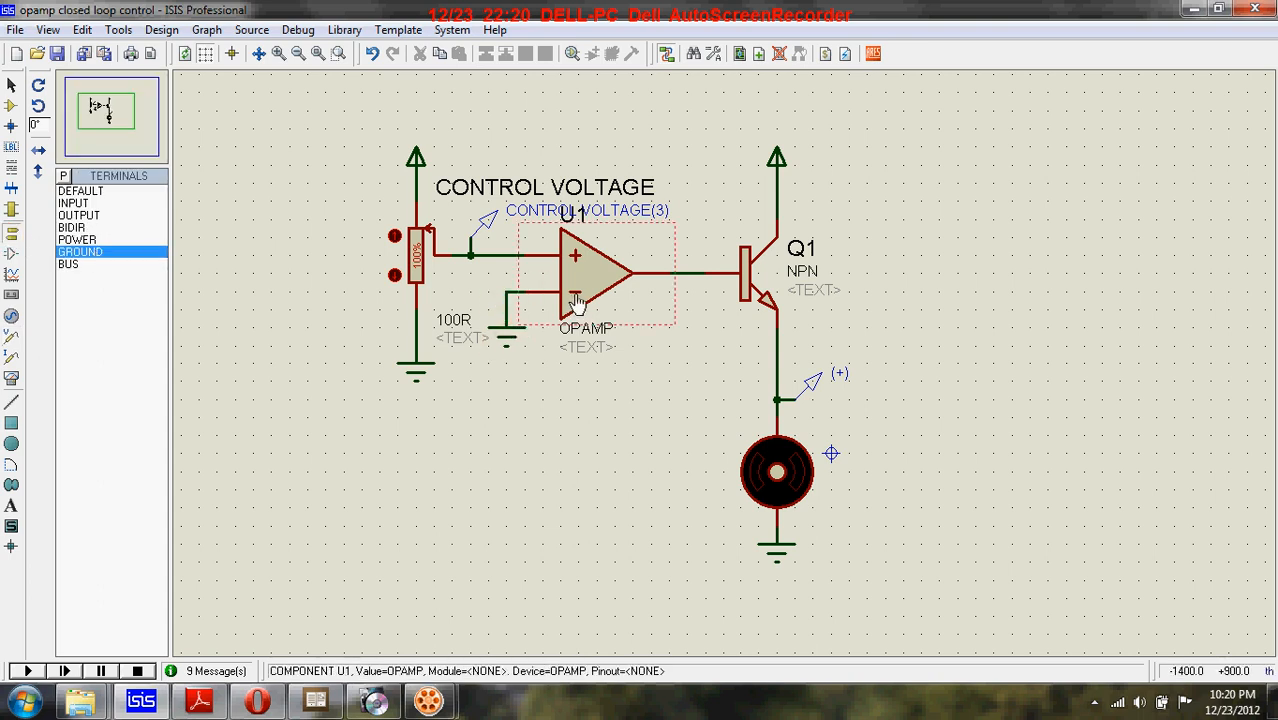
click(508, 330)
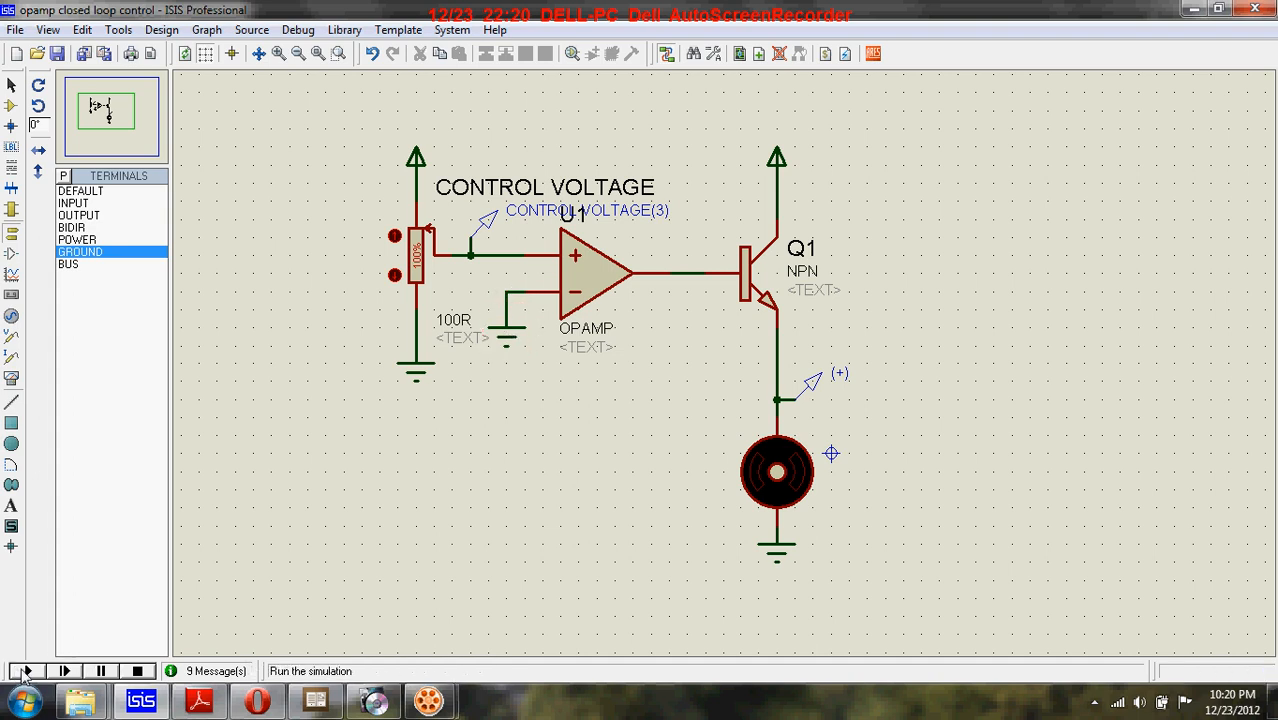
Run the grounded-input circuit (1.6 V control, about 5 V output, motor spinning), then stop it
click(28, 672)
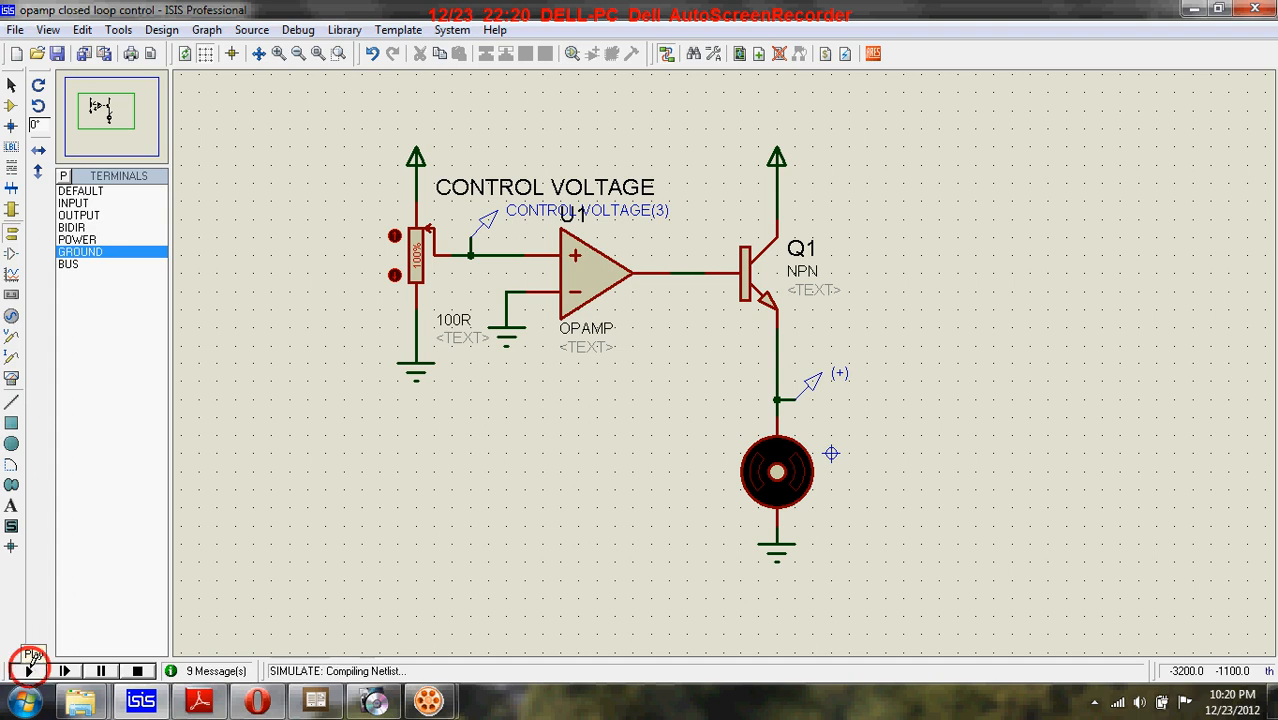
click(28, 672)
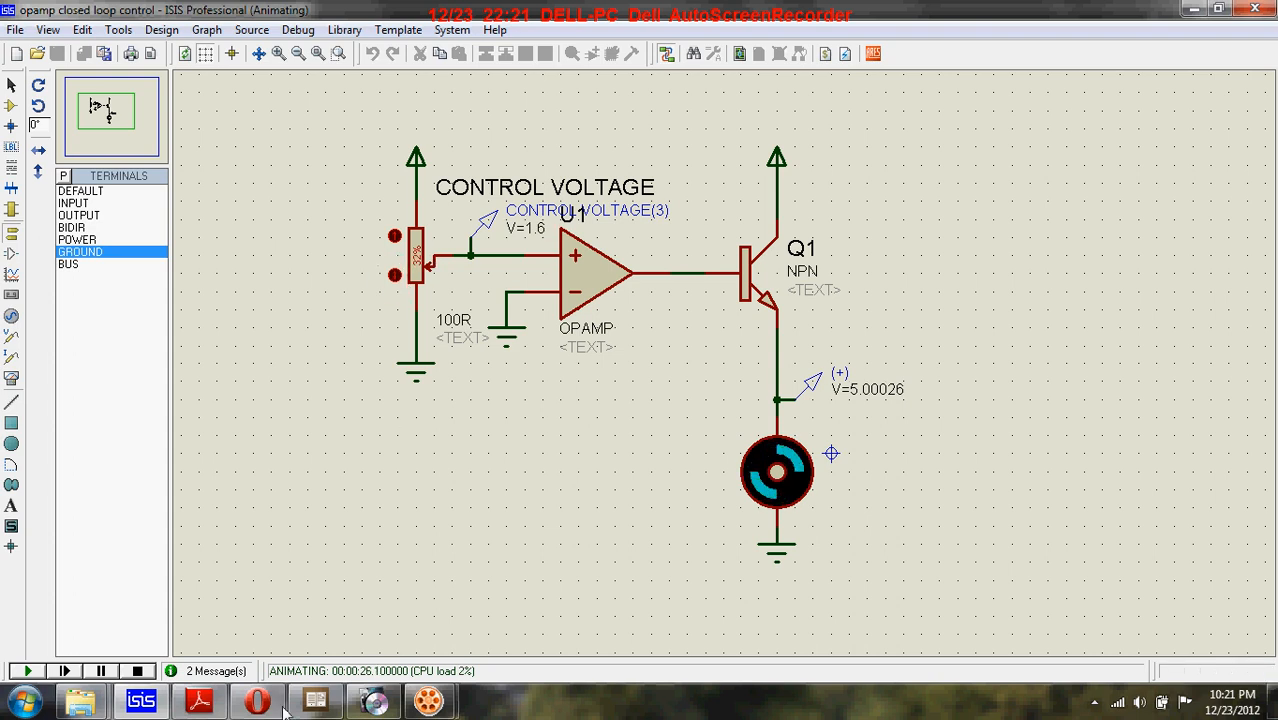
click(136, 670)
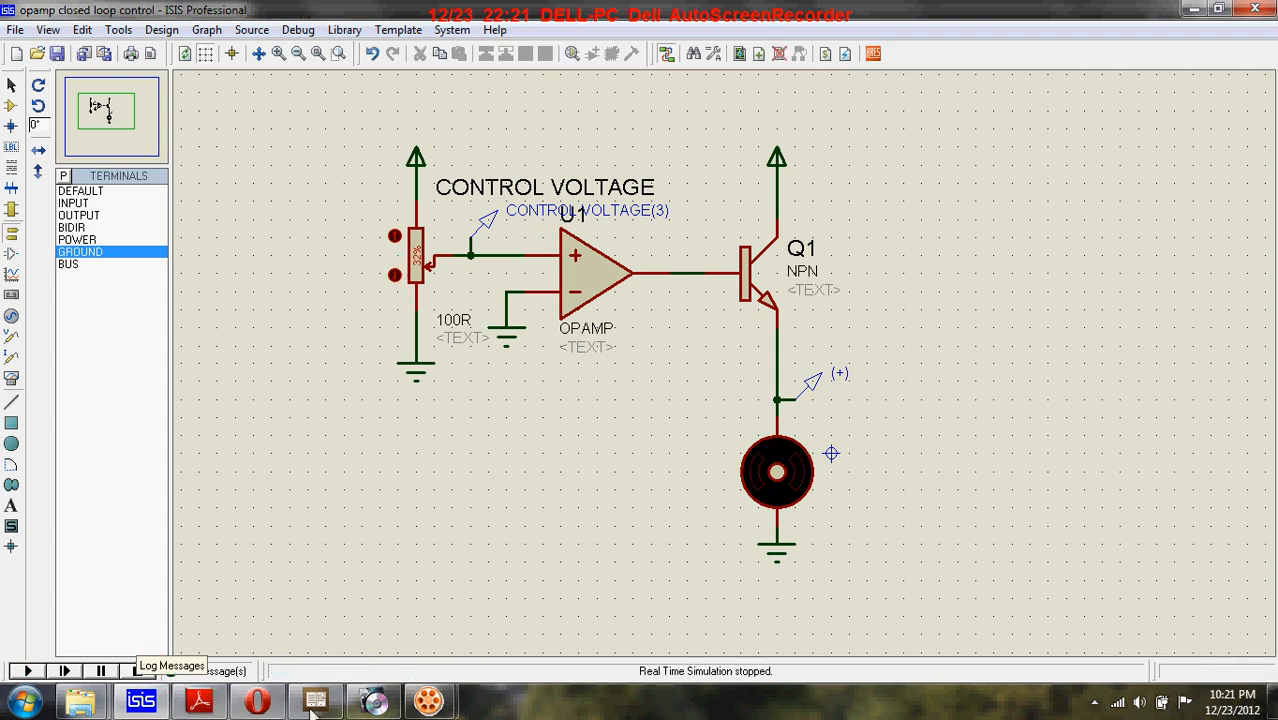